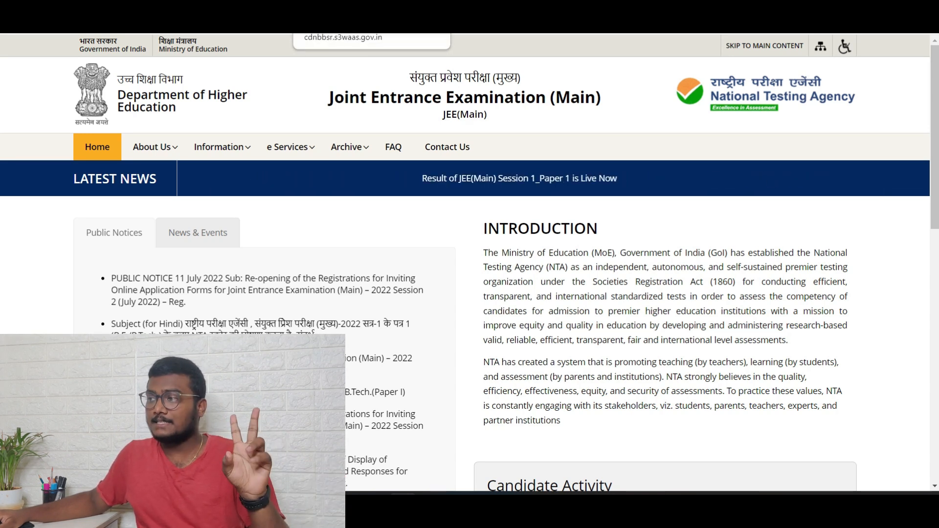
Step: View the 11 July 2022 notice re-opening JEE (Main) 2022 Session 2 registration, forms due 12 July
left_click(262, 289)
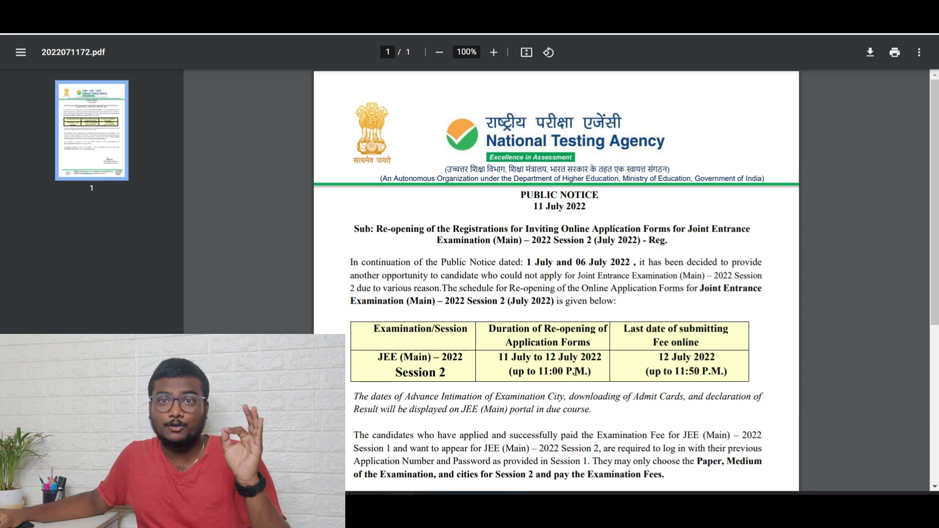
mouse_move(700, 387)
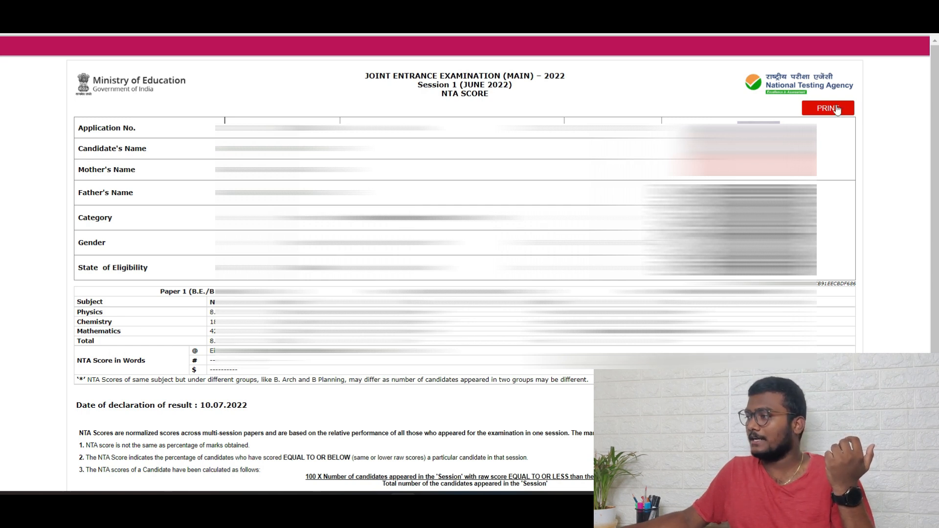
Step: Print the Session 1 (June 2022) NTA score card with destination Save as PDF and save it
left_click(827, 108)
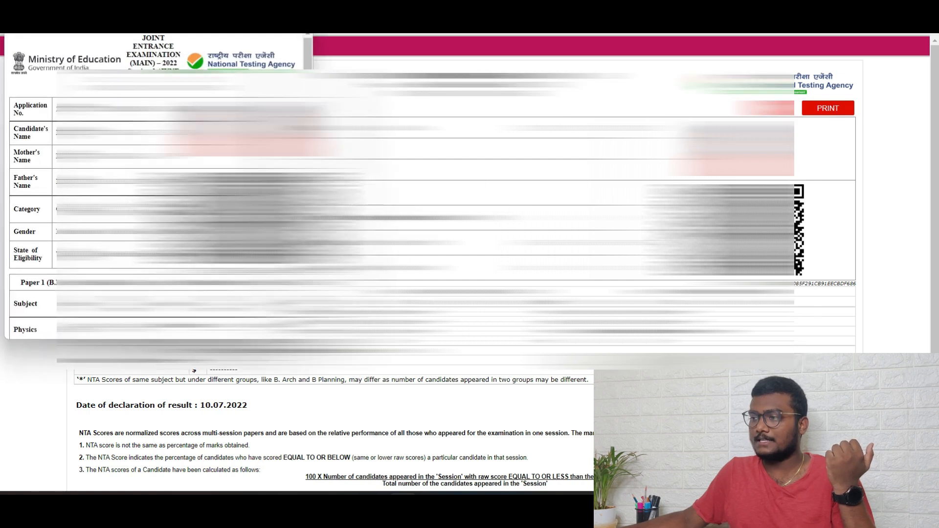
left_click(827, 107)
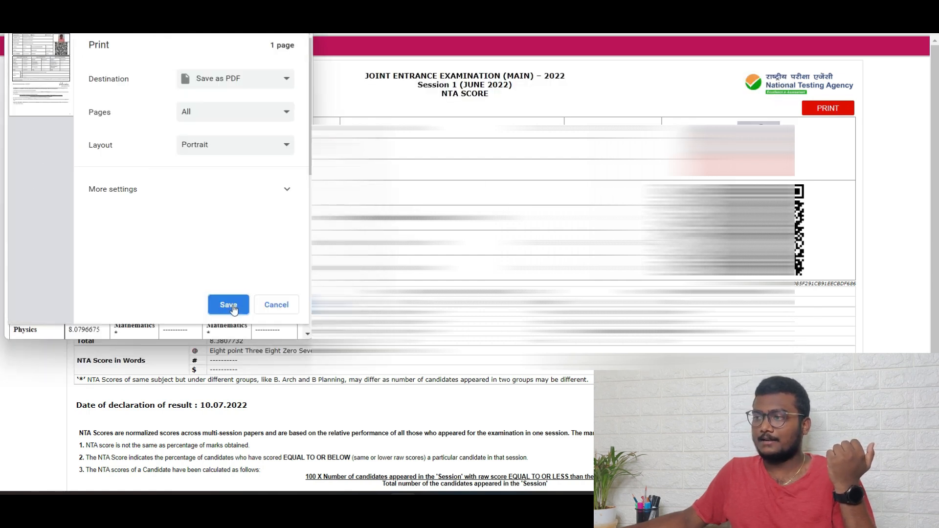